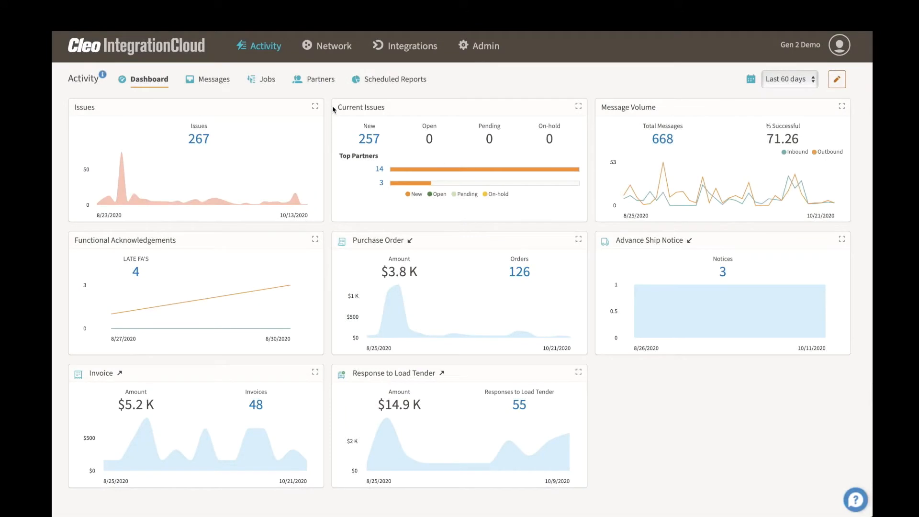
mouse_move(329, 57)
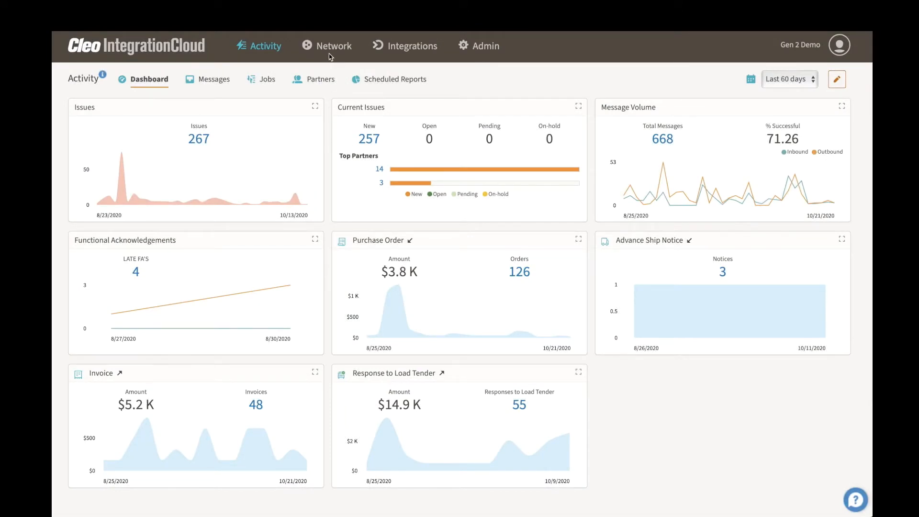
Go to the Network area and show its Endpoints list
click(333, 46)
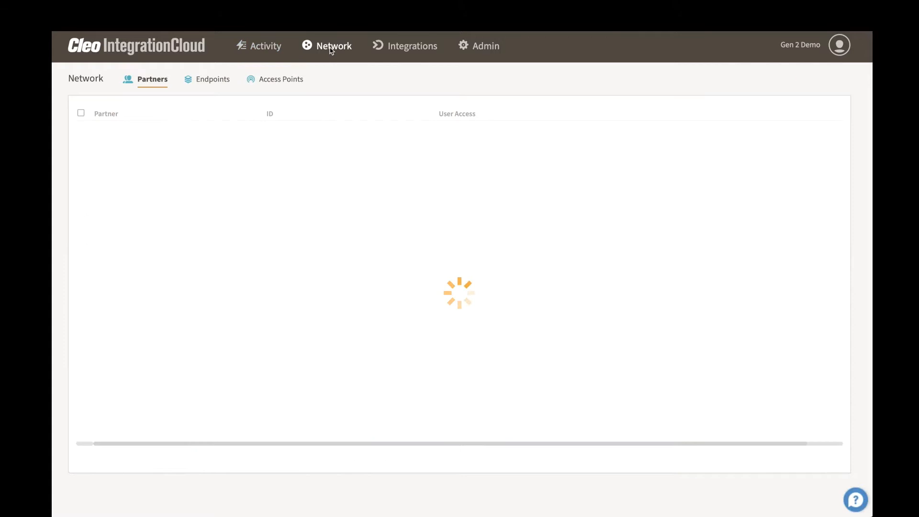
click(211, 79)
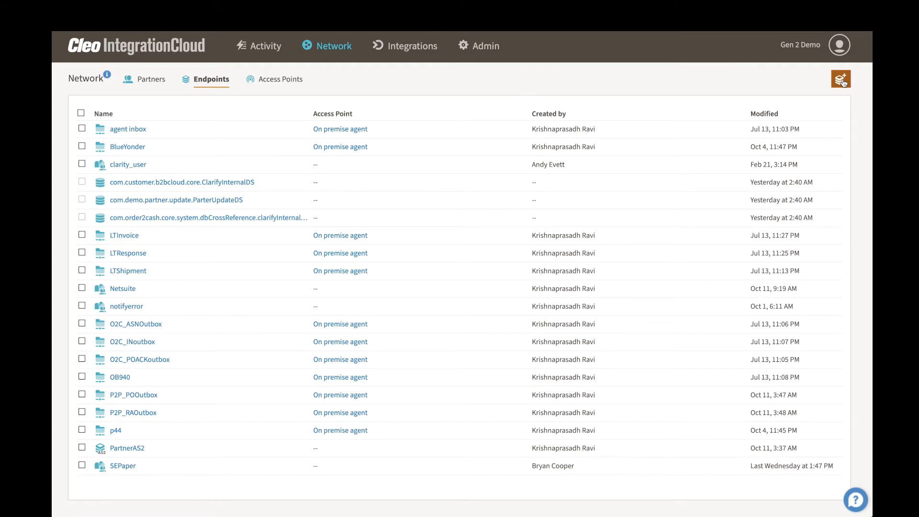
Create a new AS2 endpoint named 'Sample AS2 Partner'
click(841, 79)
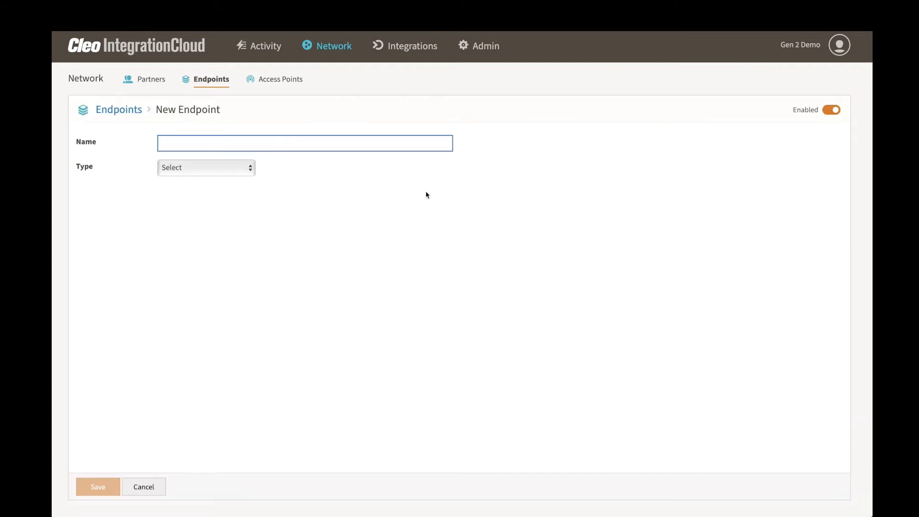
click(206, 167)
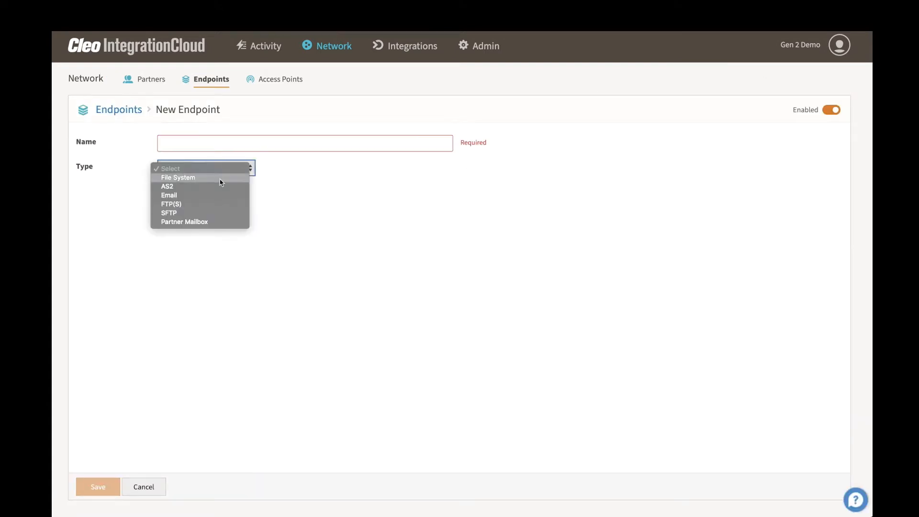
click(167, 186)
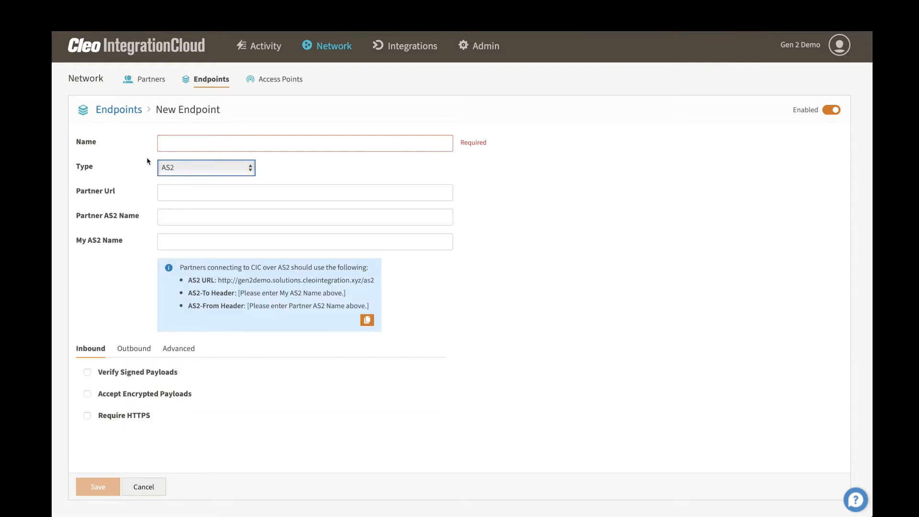
click(304, 143)
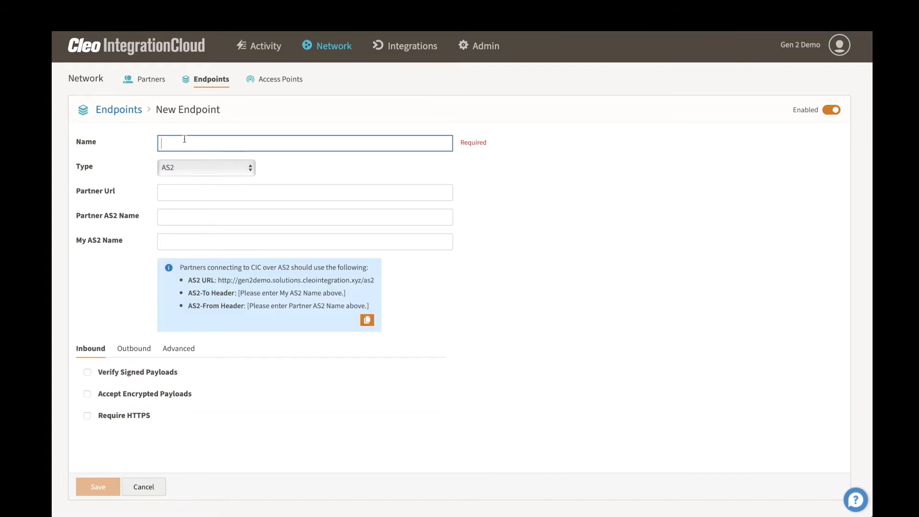
text(Sampl)
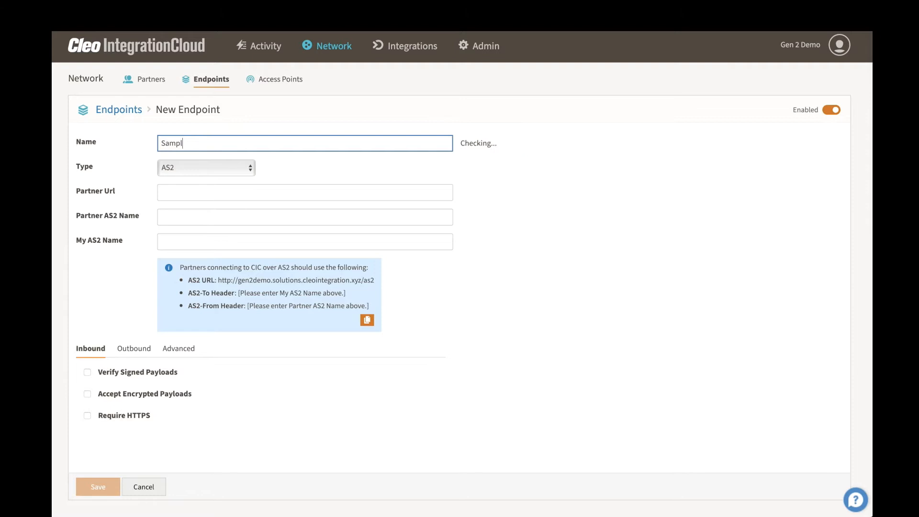
text(e AS2 Par)
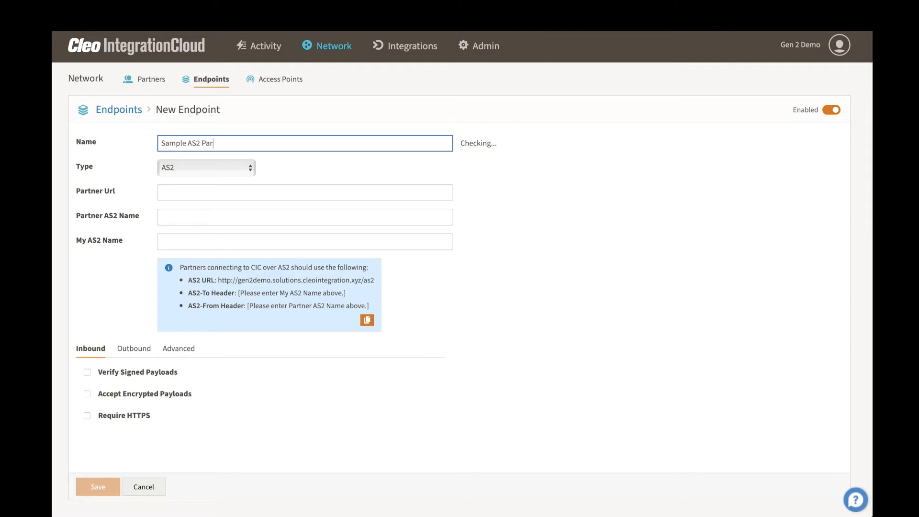
click(304, 193)
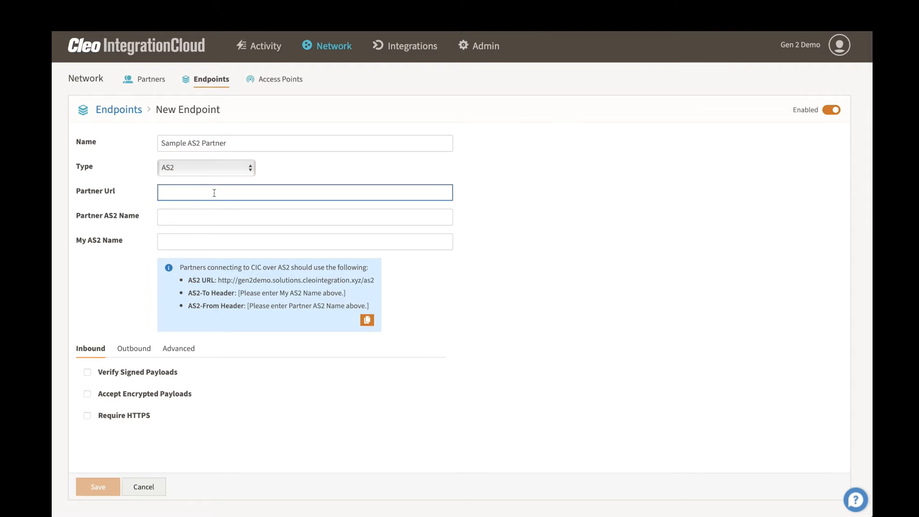
text(https://)
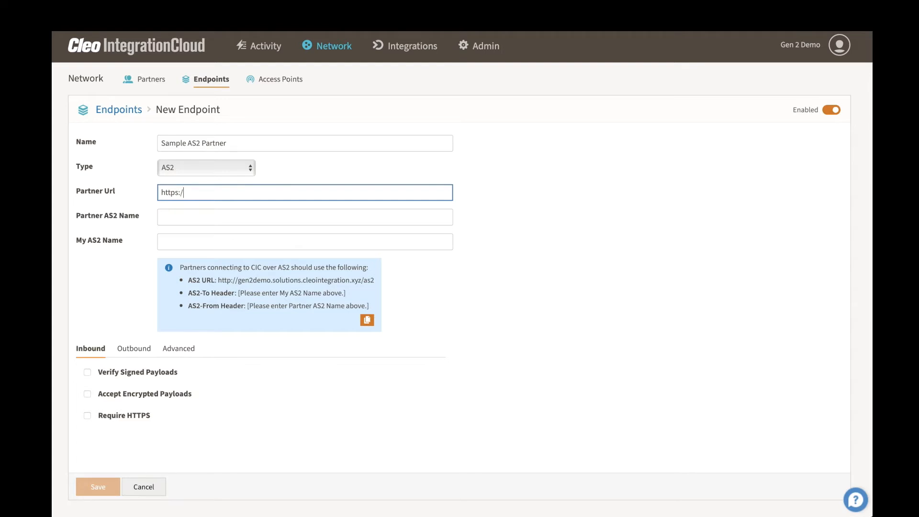
text(mypartner/com/as2)
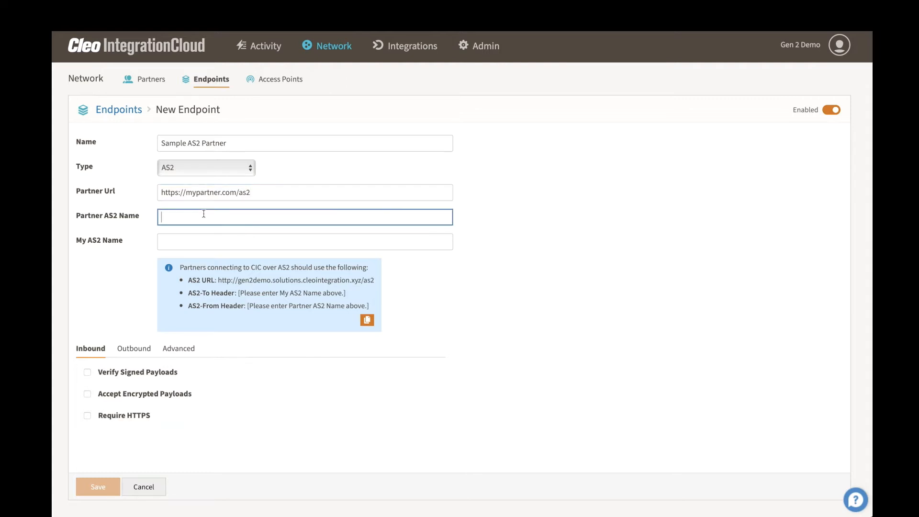
text(myPa)
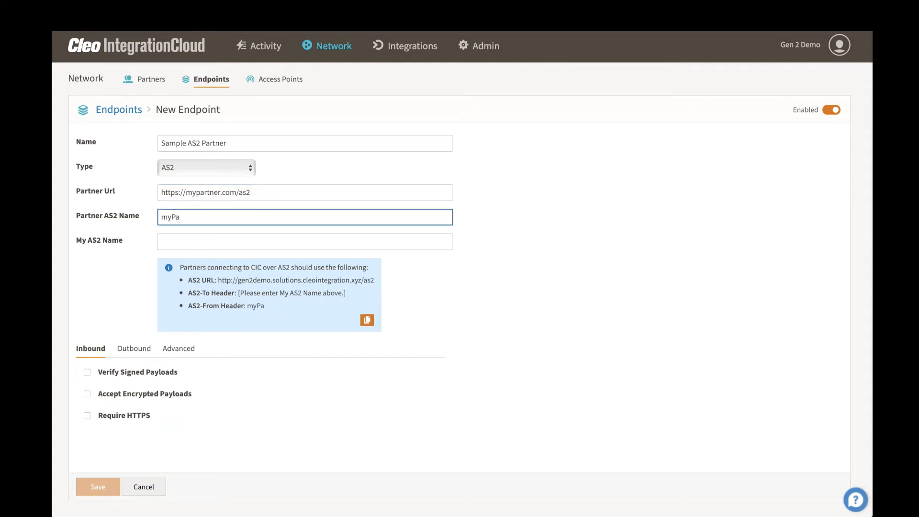
text(myN)
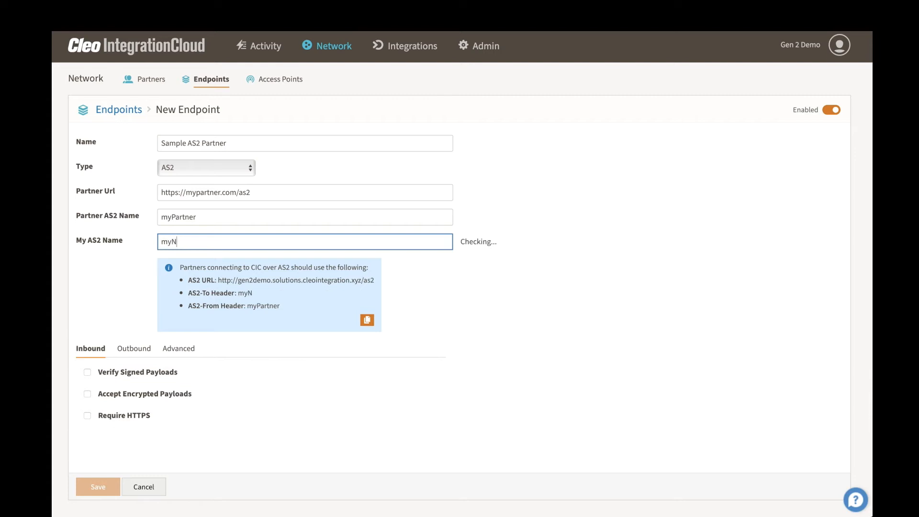
text(ame)
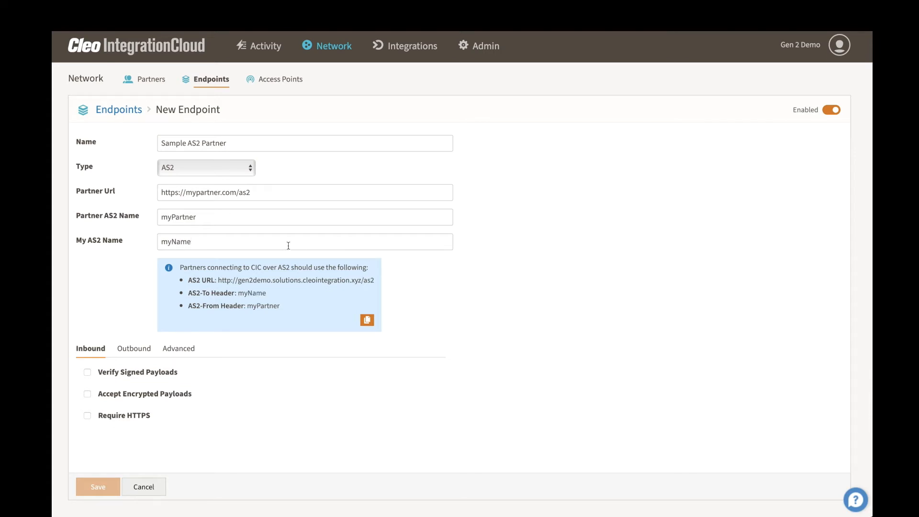
mouse_move(147, 219)
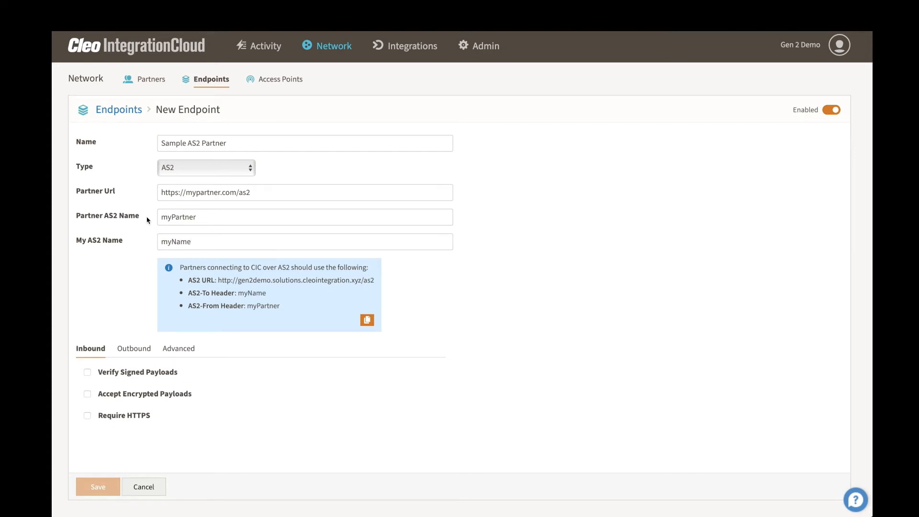
mouse_move(180, 268)
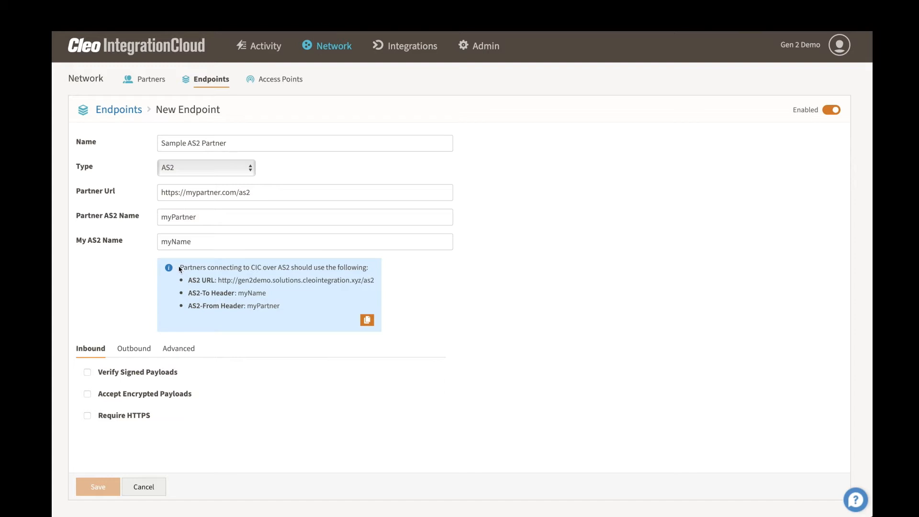
mouse_move(188, 280)
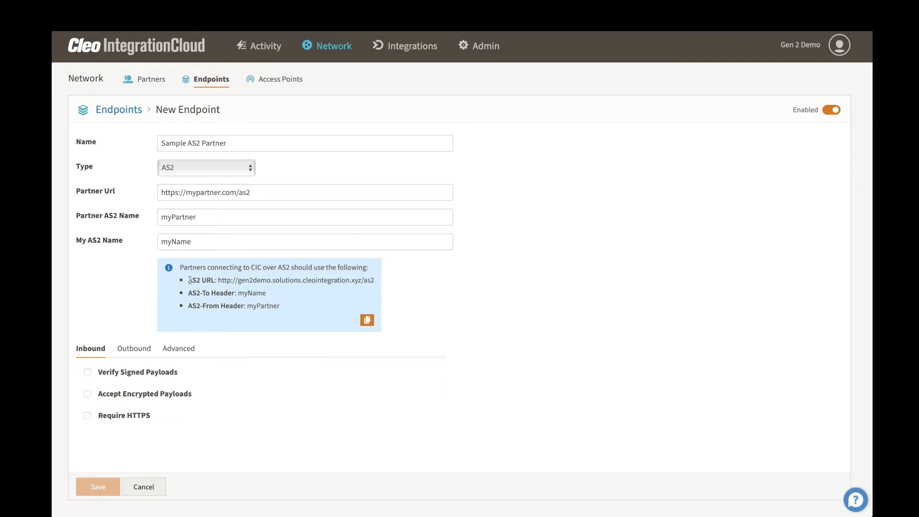
Verify inbound signed payloads with the Solutions Demo certificate and accept encrypted payloads
click(367, 319)
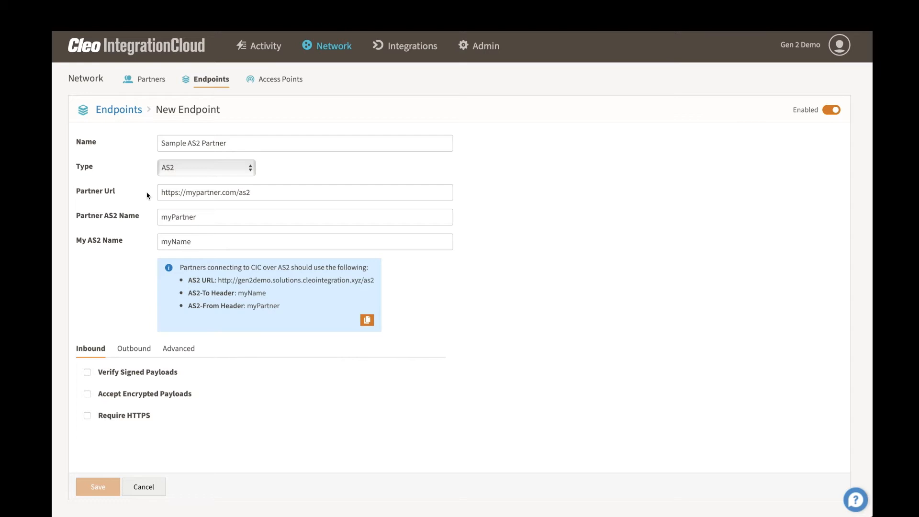
mouse_move(89, 373)
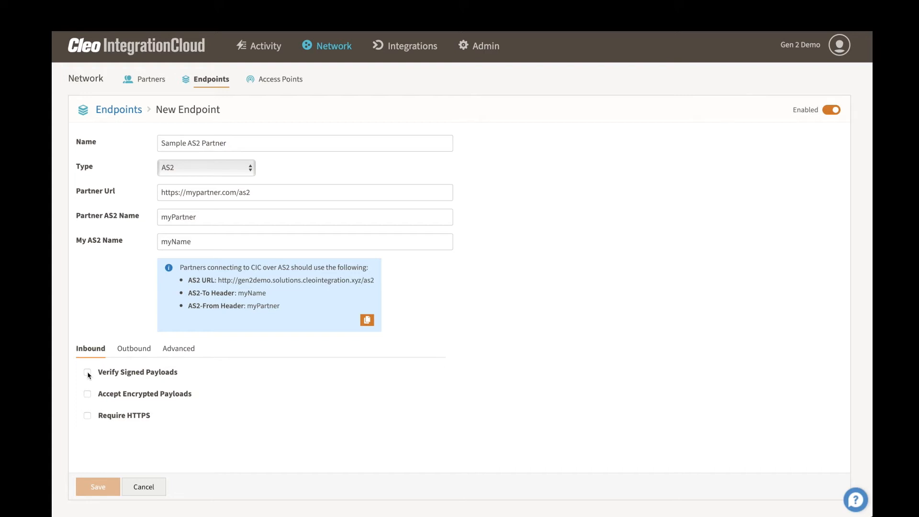
click(87, 371)
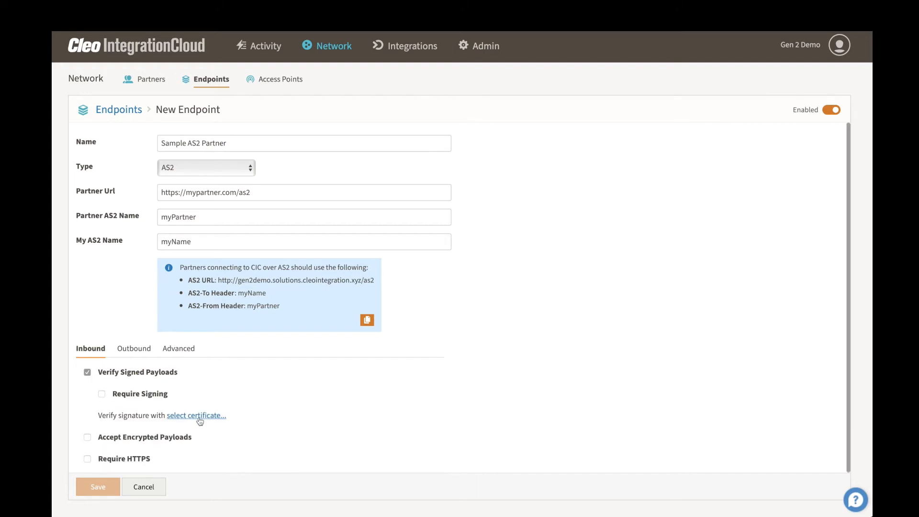
click(196, 414)
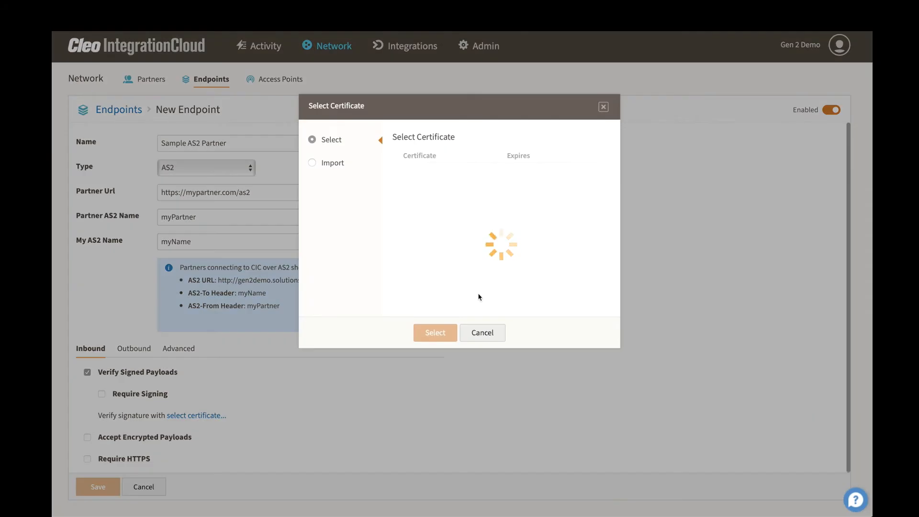
mouse_move(502, 287)
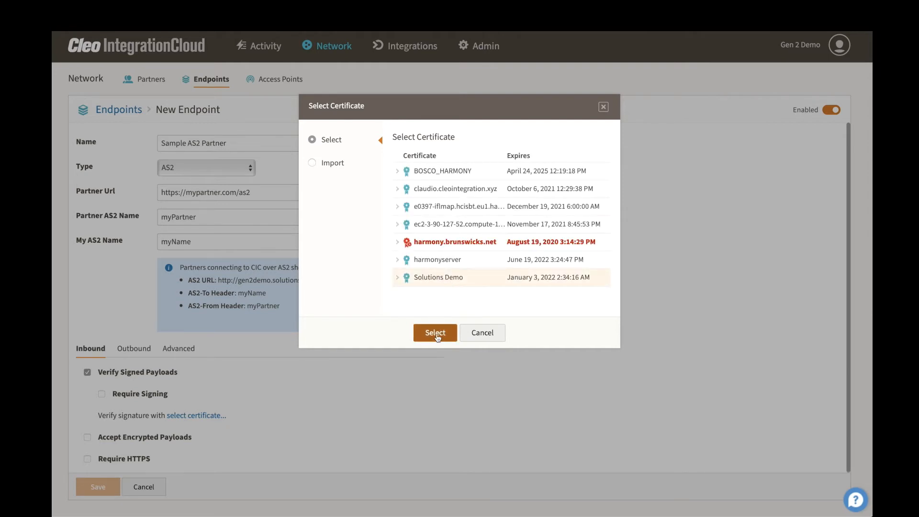
click(435, 332)
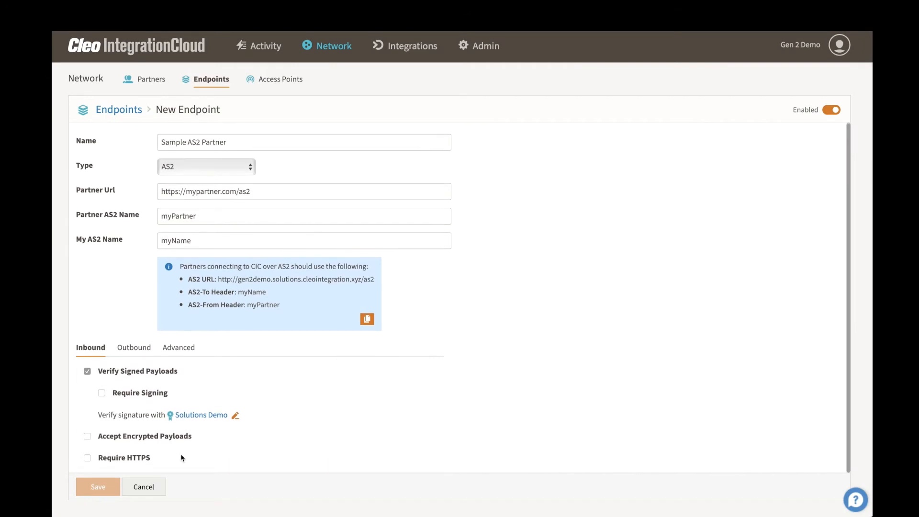
click(86, 435)
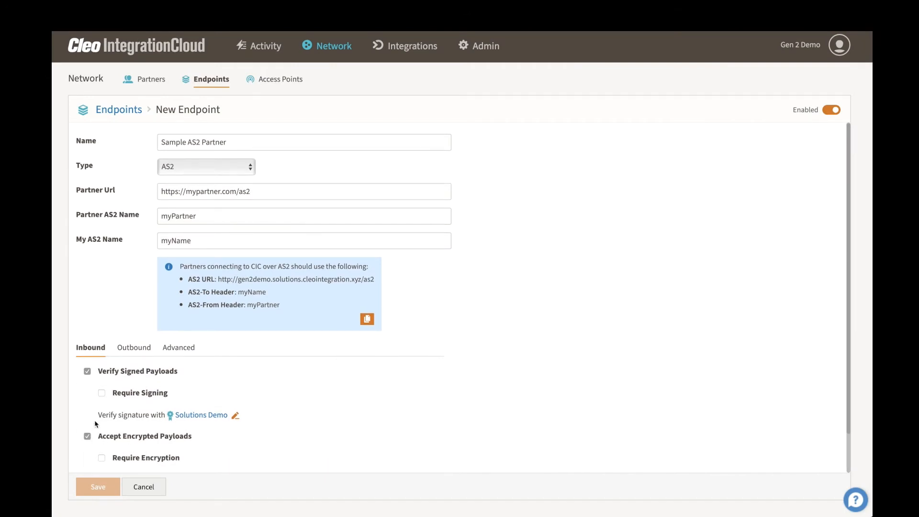
scroll(down, 3)
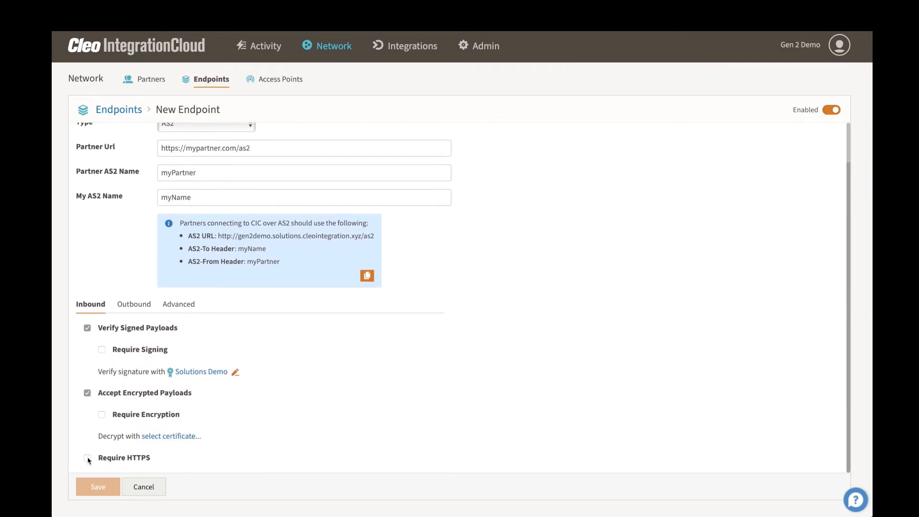
Make outbound messages signed, encrypted and MDN-requesting, with subject 'Sample'
click(134, 304)
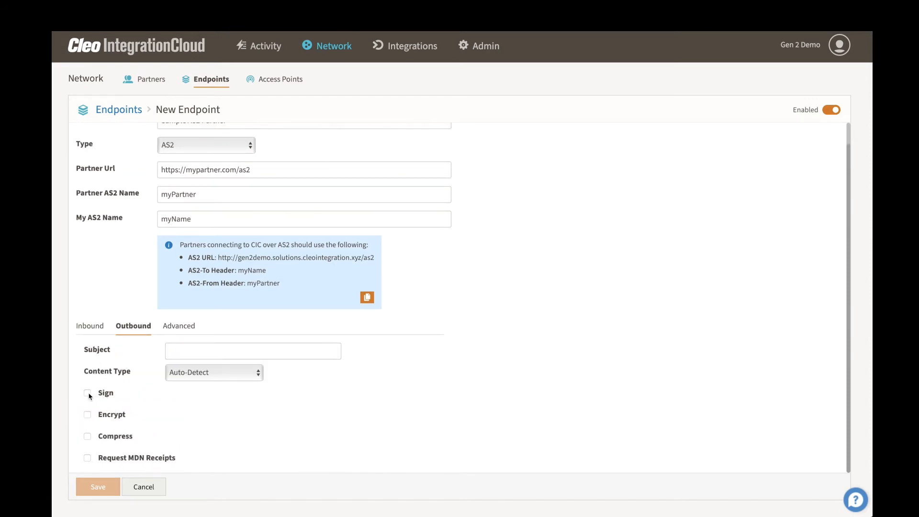
click(87, 393)
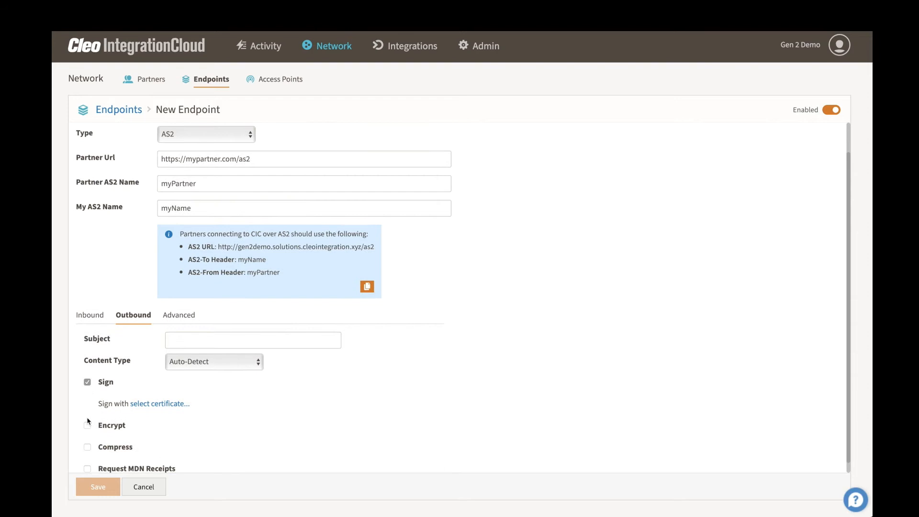
click(86, 425)
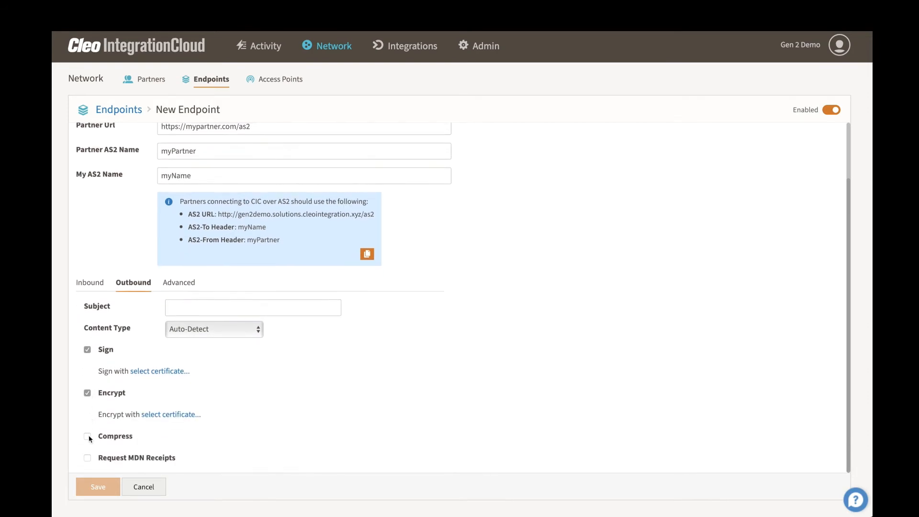
click(87, 457)
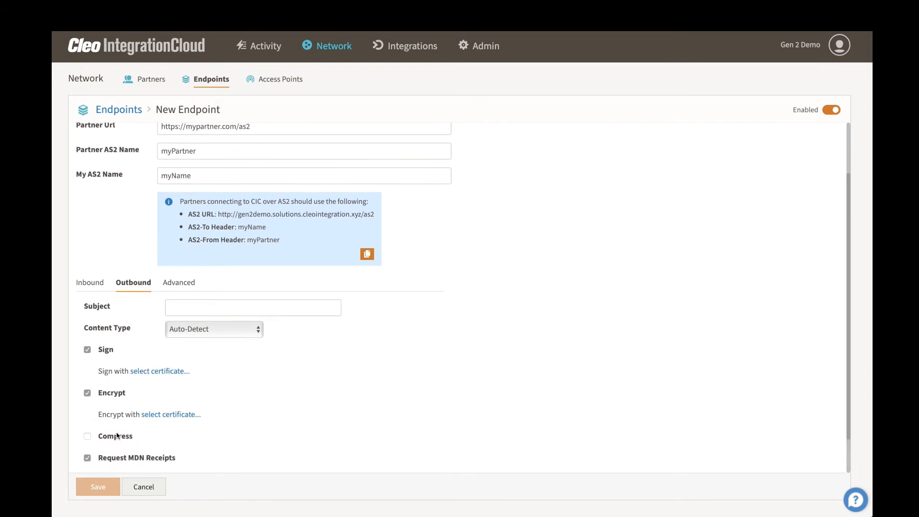
scroll(down, 3)
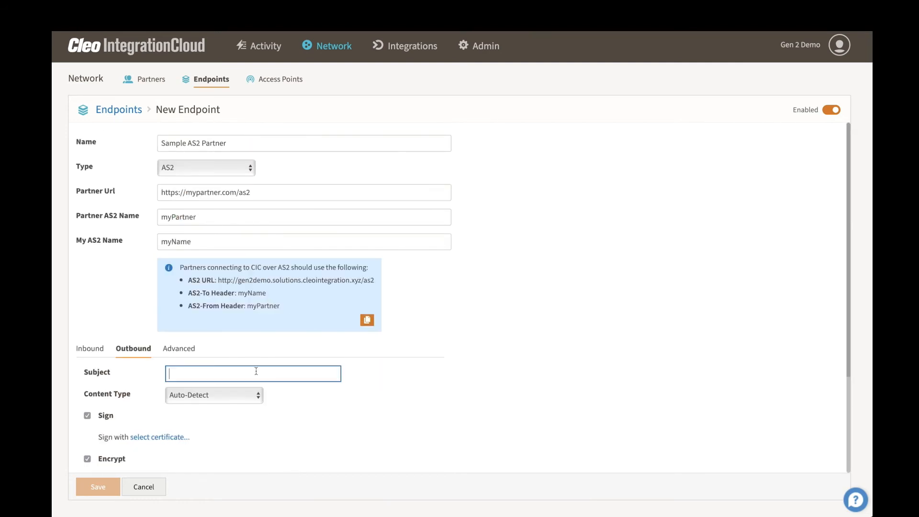
text(Sample)
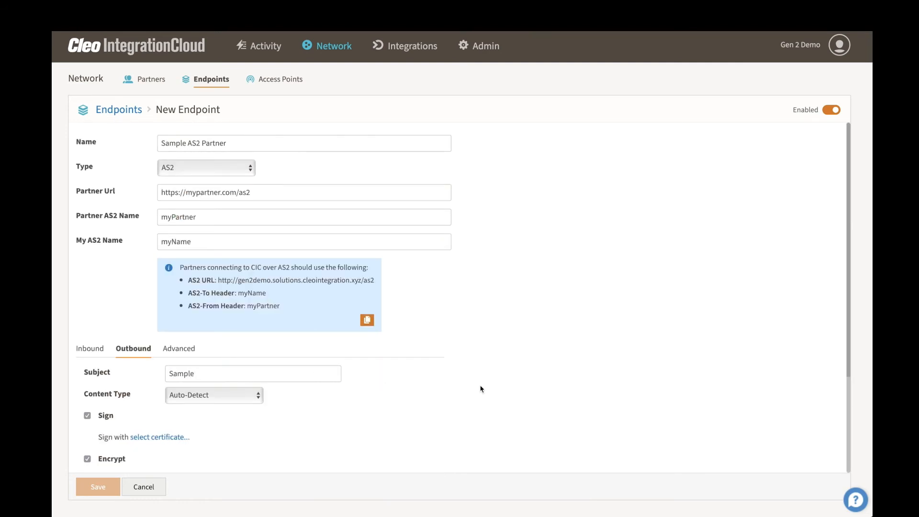
Change the Advanced encryption algorithm from TripleDES to AES/256
click(178, 347)
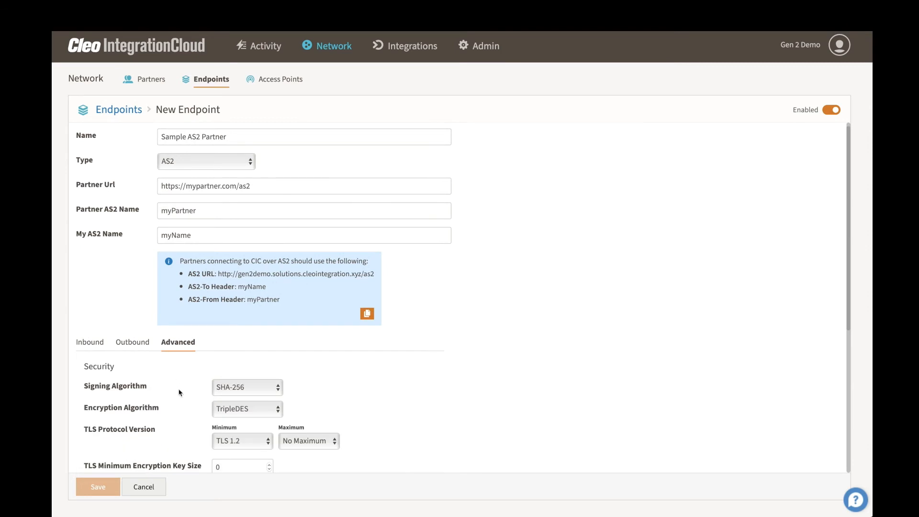
scroll(down, 3)
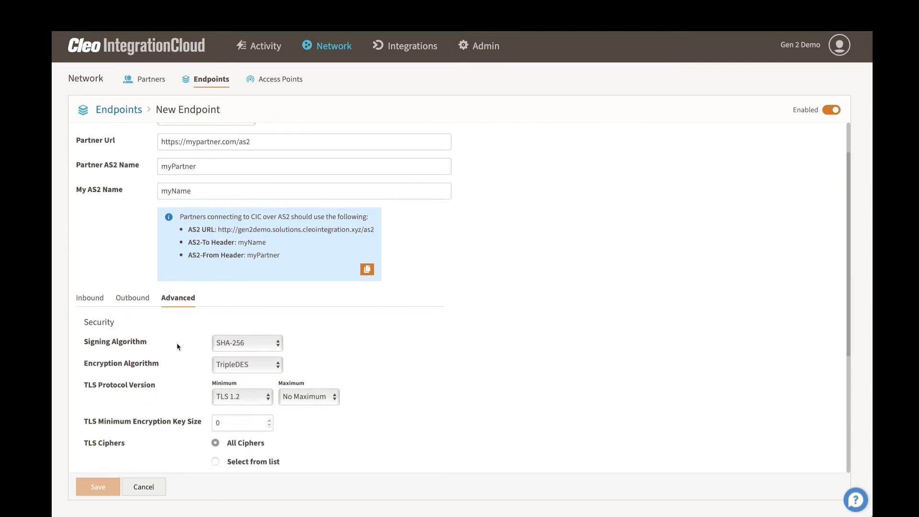
click(247, 343)
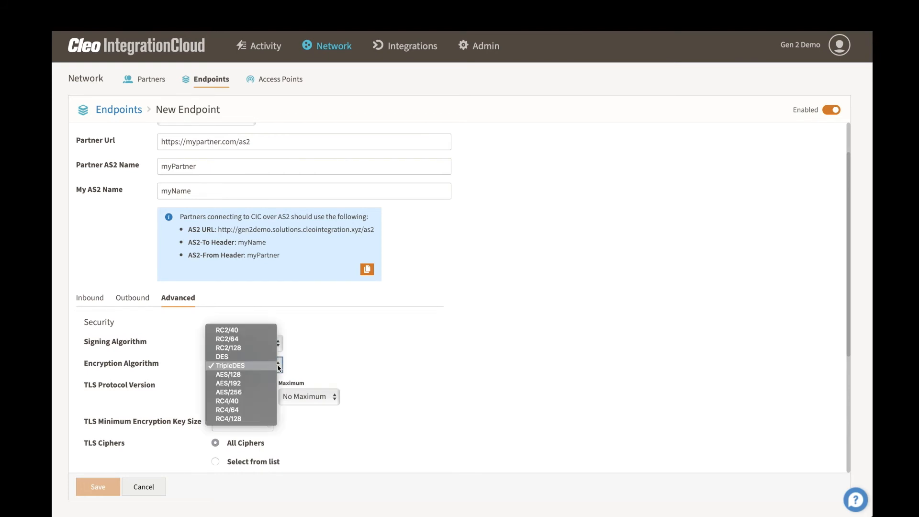
mouse_move(252, 393)
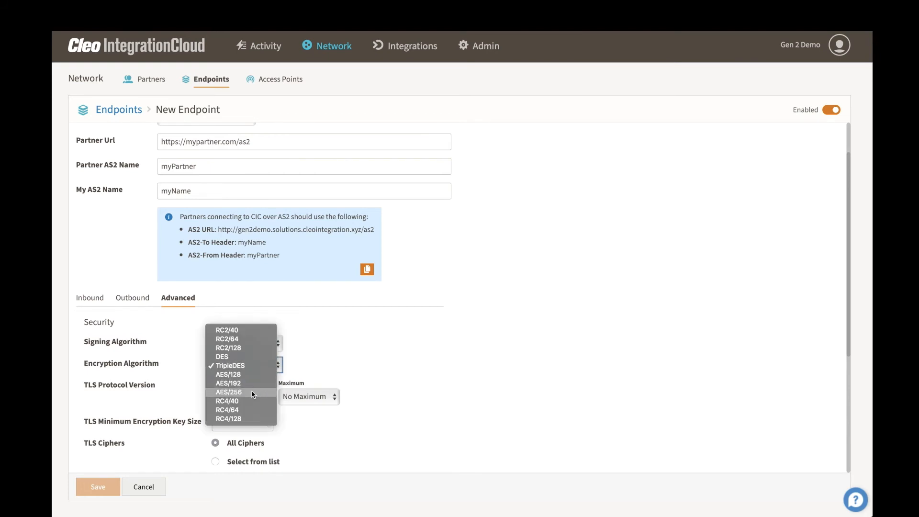
click(228, 391)
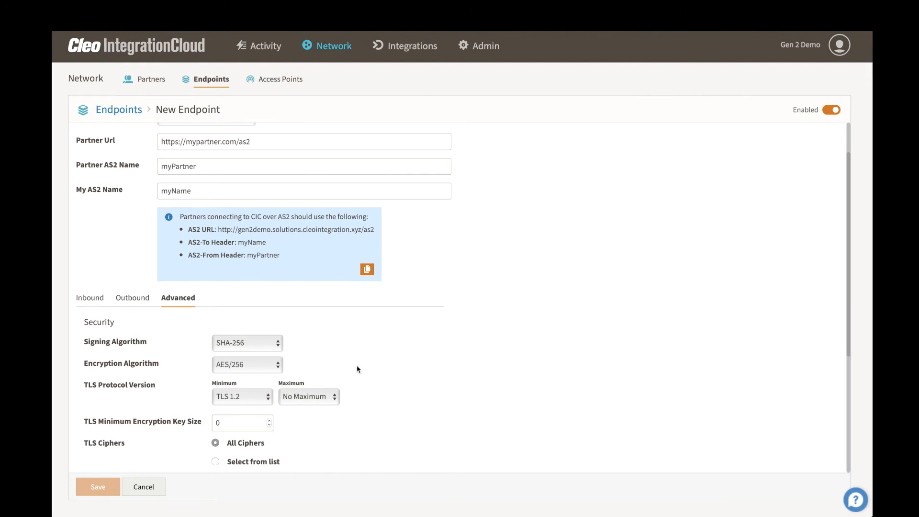
scroll(up, 3)
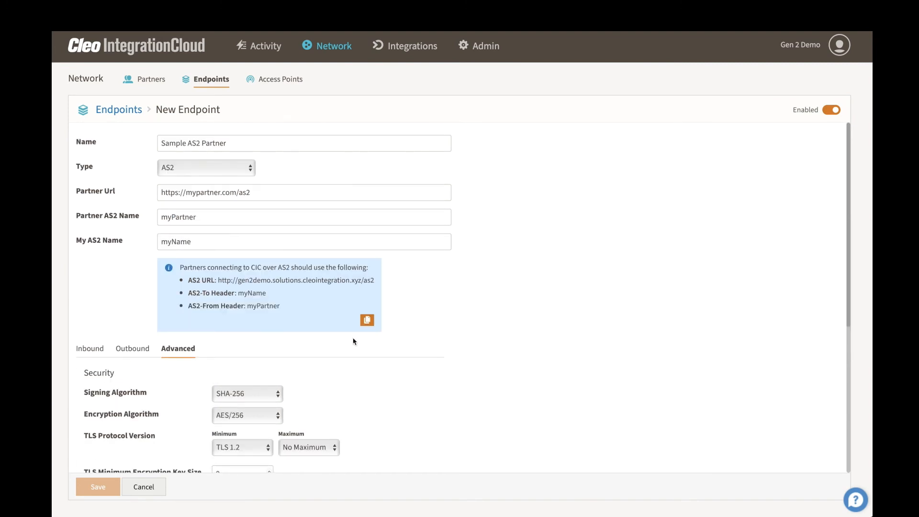
mouse_move(461, 247)
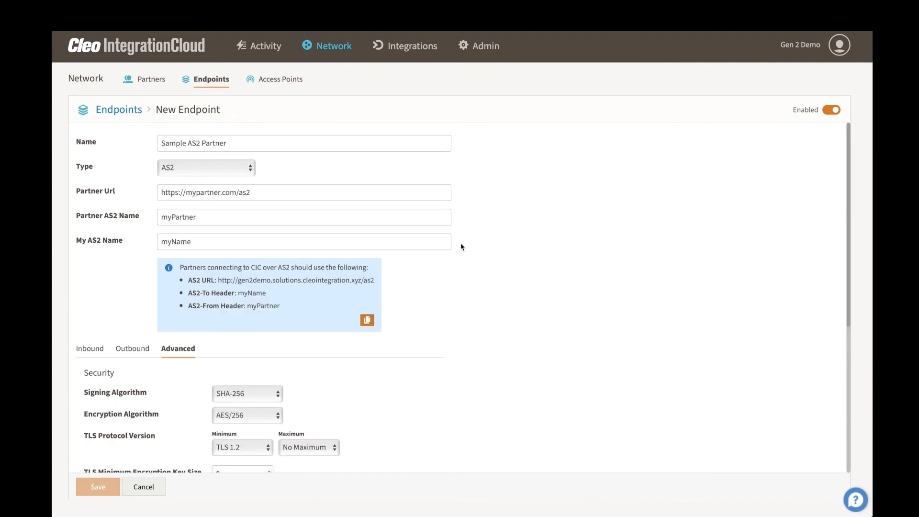